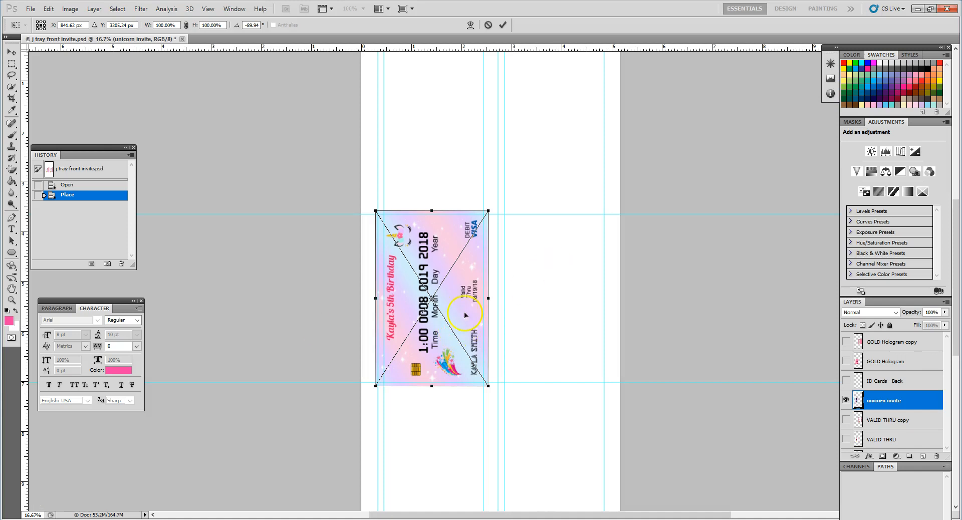
pyautogui.moveTo(486, 265)
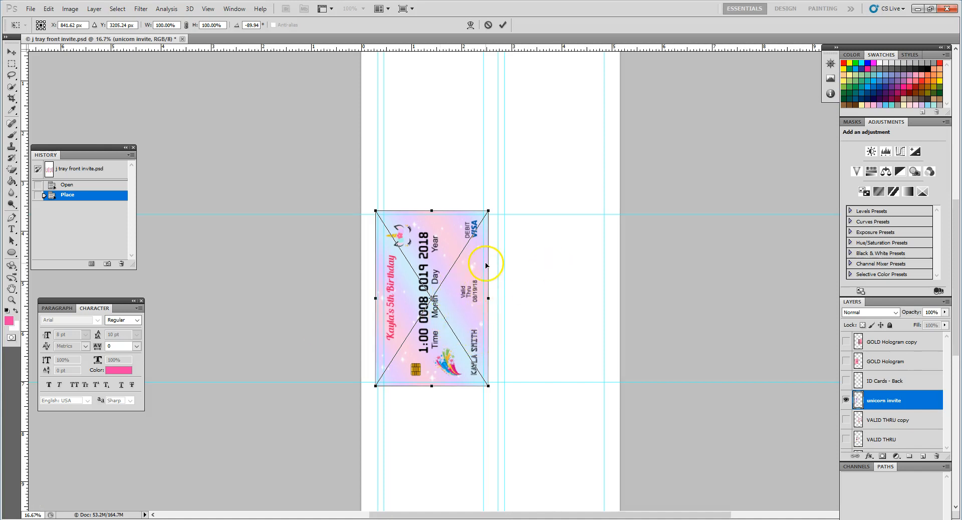
pyautogui.moveTo(471, 315)
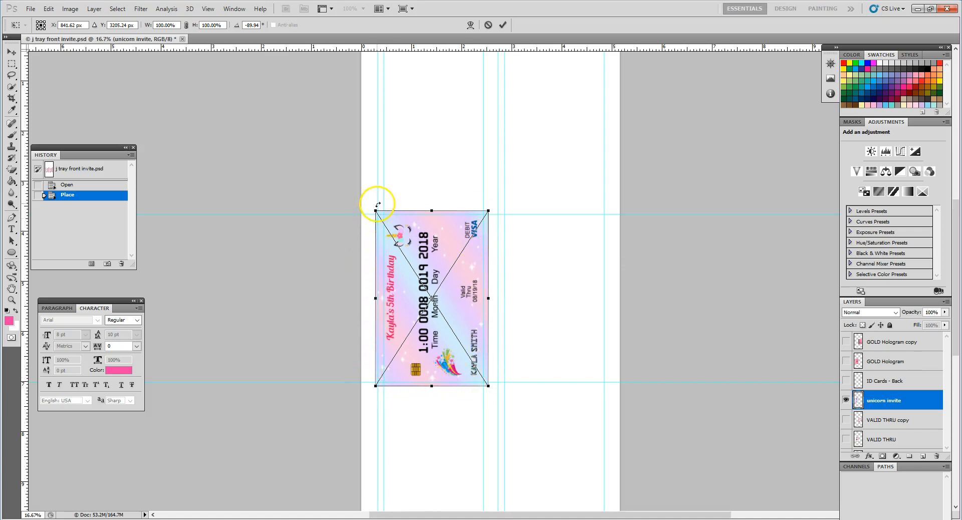
pyautogui.moveTo(353, 207)
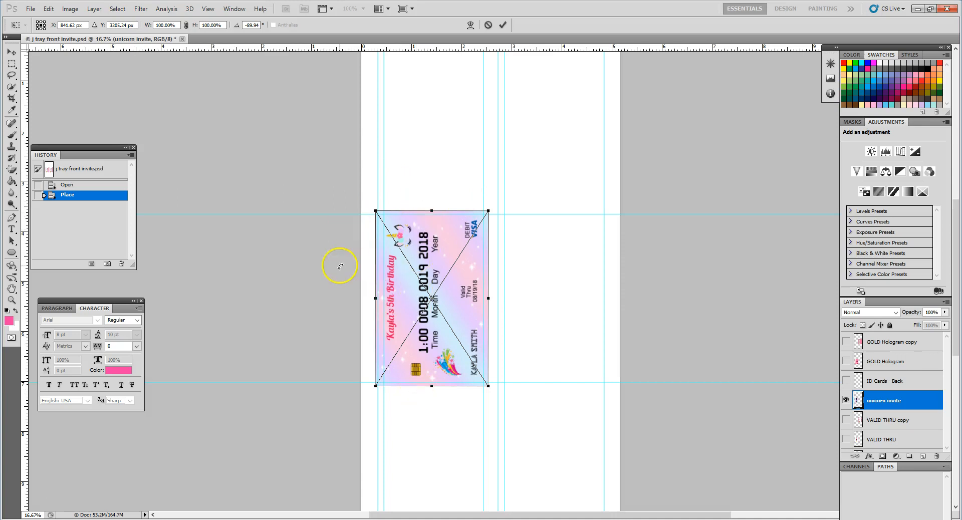
pyautogui.moveTo(474, 286)
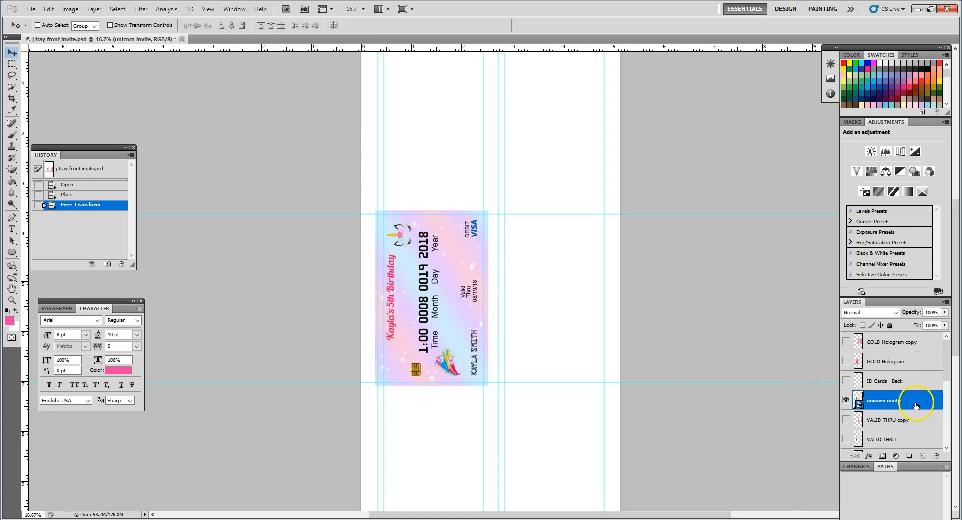
# Duplicate the unicorn invite layer as a new layer named 'unicorn 2'.
pyautogui.rightClick(890, 400)
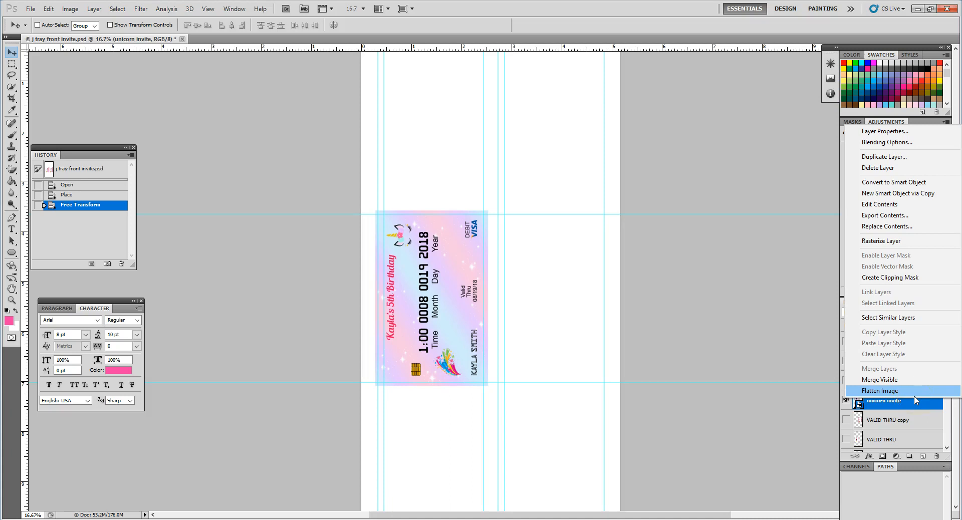
pyautogui.moveTo(908, 379)
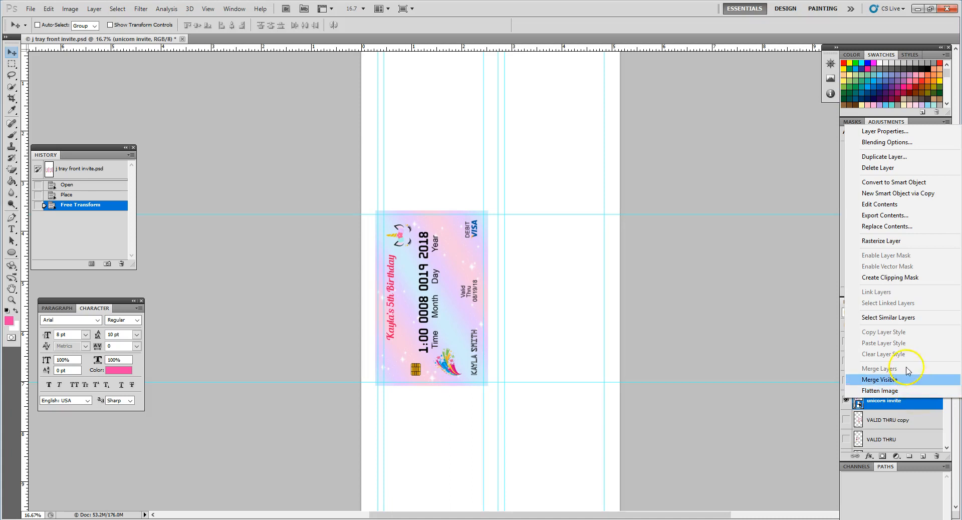
pyautogui.click(885, 157)
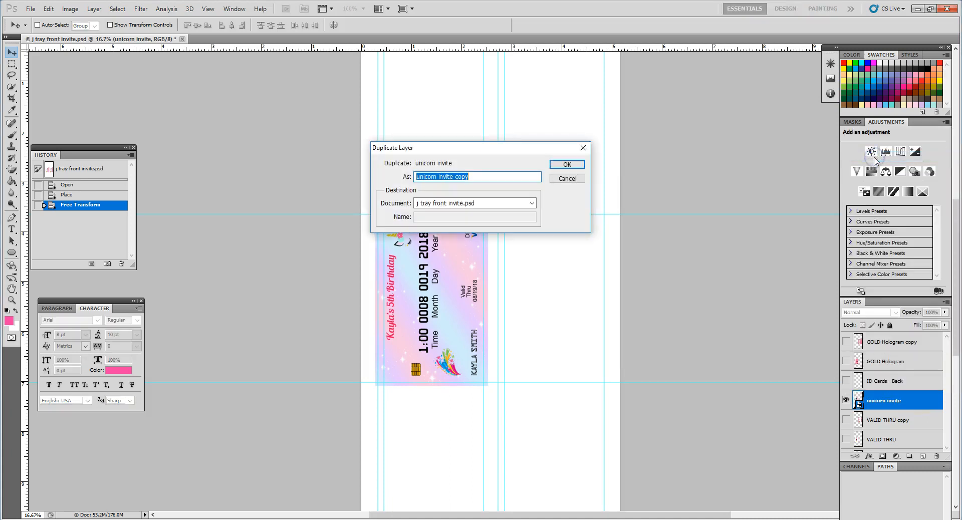
pyautogui.moveTo(478, 180)
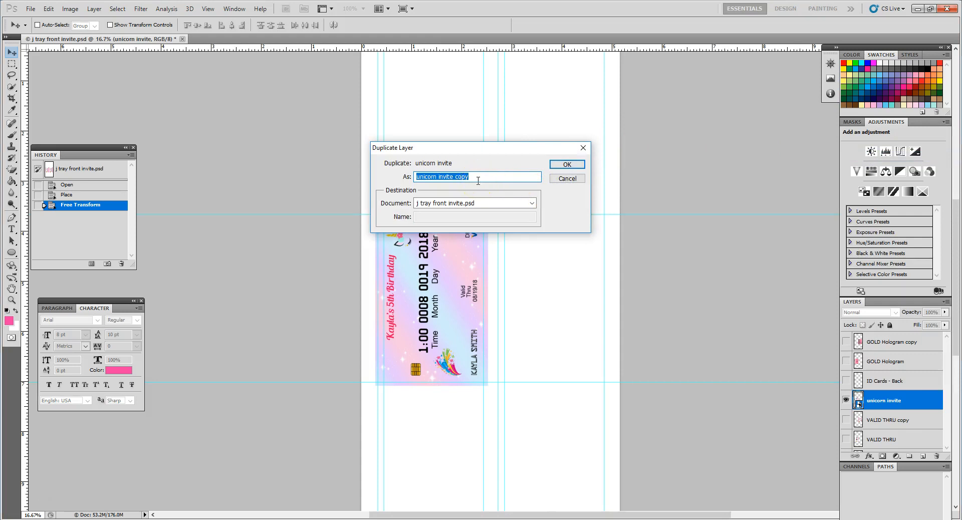
pyautogui.write('uni')
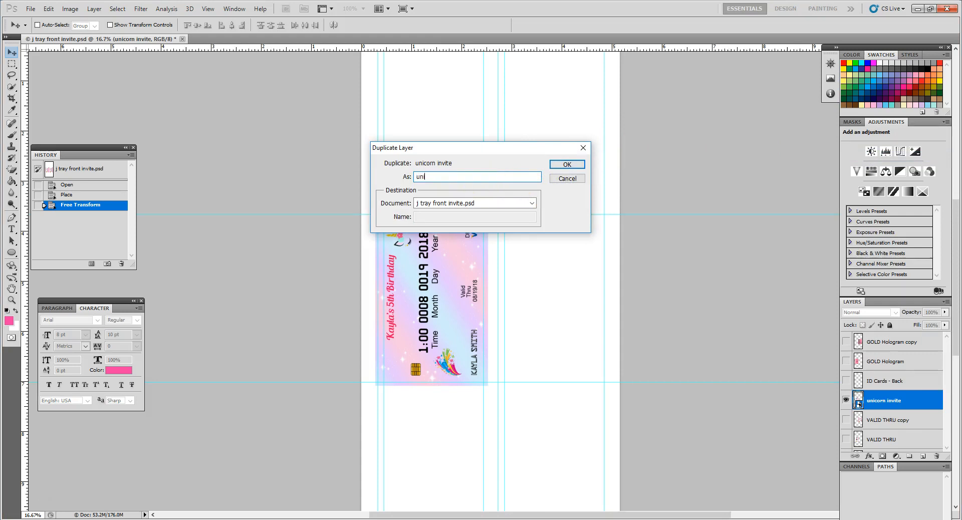
pyautogui.click(566, 164)
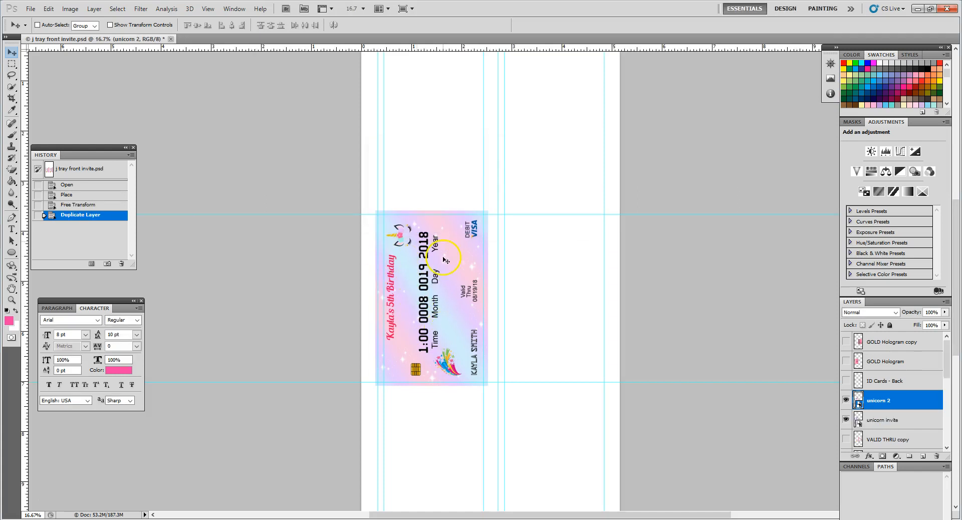
pyautogui.moveTo(443, 296)
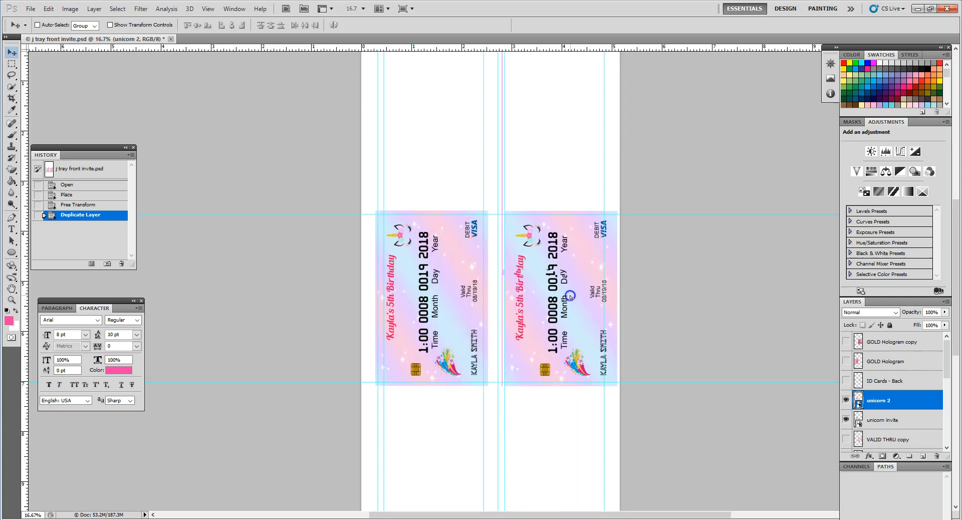
# Drag the unicorn 2 card into the right-hand slot between the guides.
pyautogui.moveTo(558, 301); pyautogui.dragTo(558, 286)
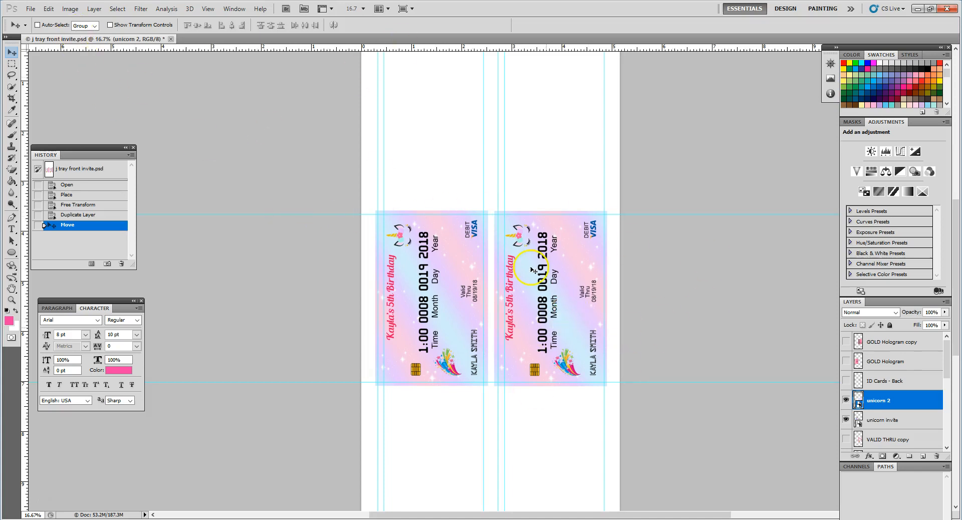
pyautogui.click(30, 9)
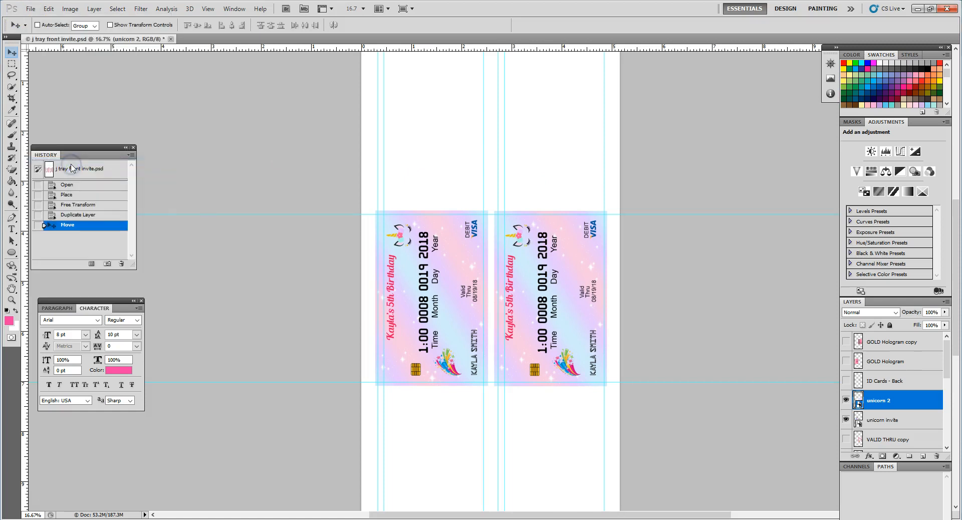
# Save the two-card sheet in Pictures as 'unicorn cc invite' PSD, accepting the format options.
pyautogui.click(29, 9)
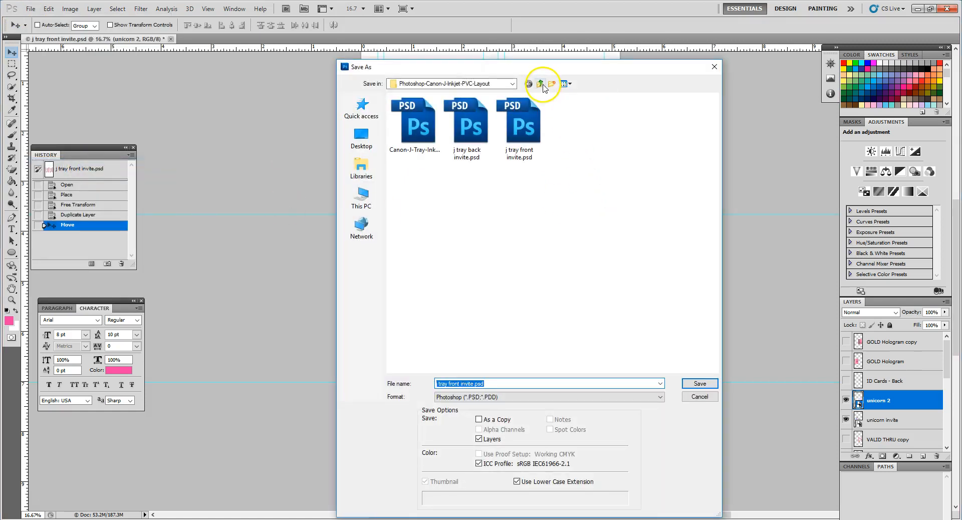
pyautogui.click(540, 84)
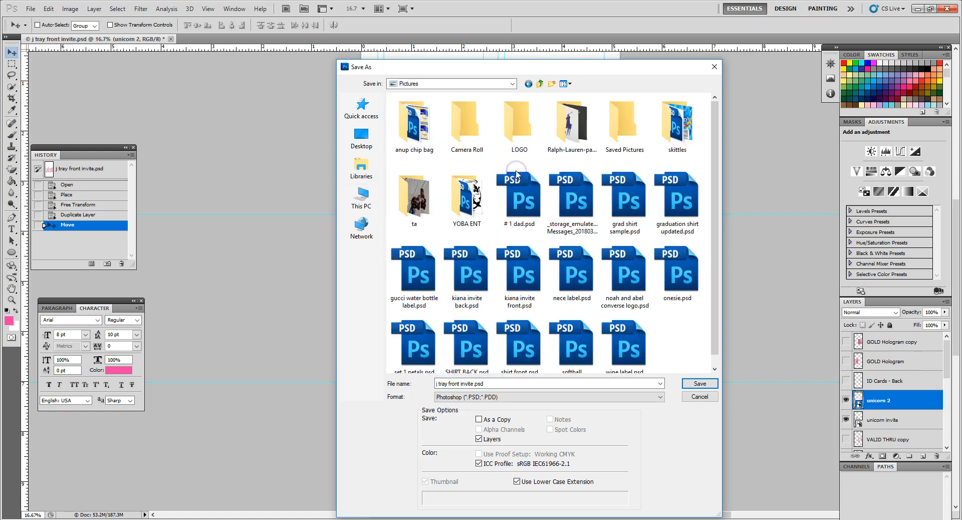
pyautogui.click(503, 384)
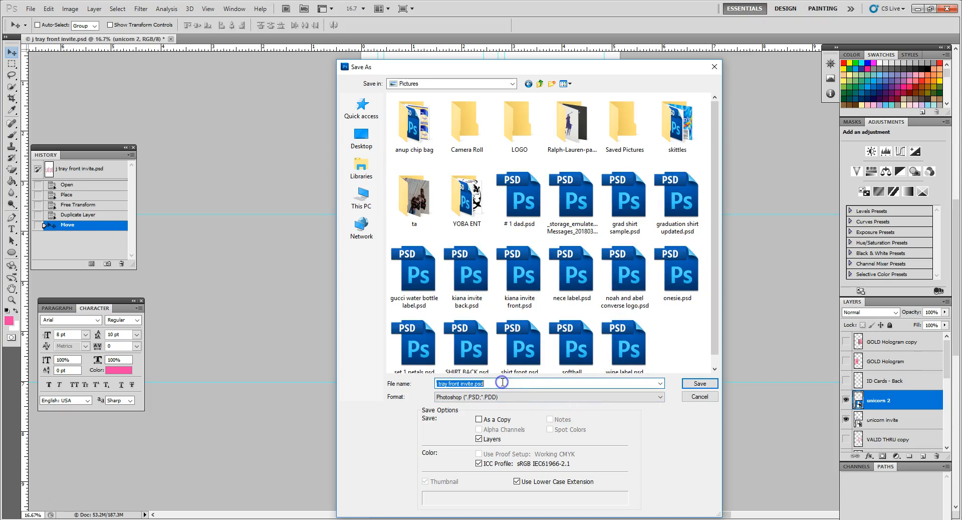
pyautogui.write('unicorn cc i')
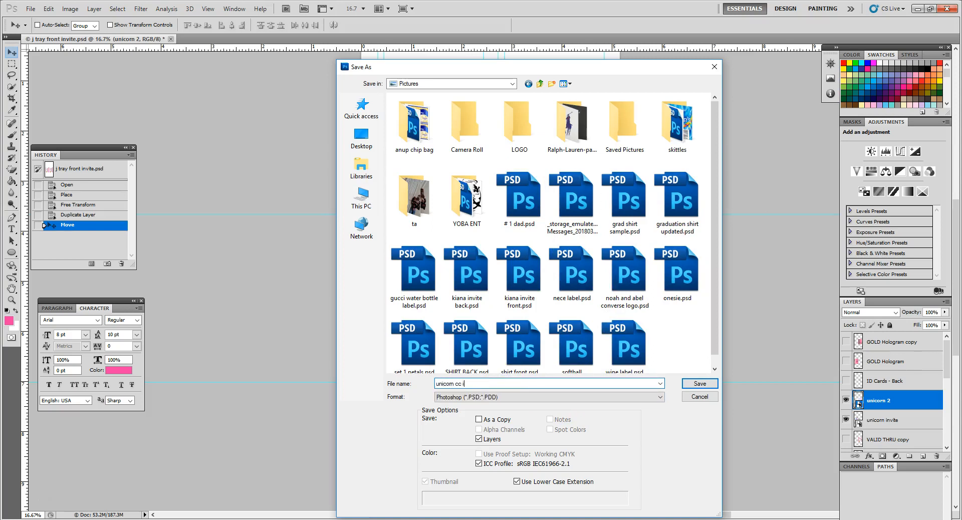
pyautogui.click(699, 383)
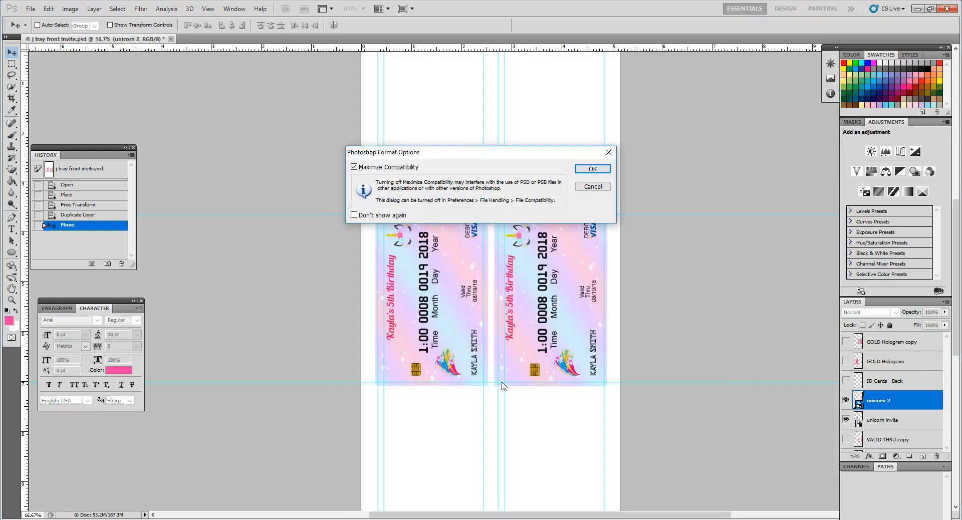
pyautogui.click(591, 168)
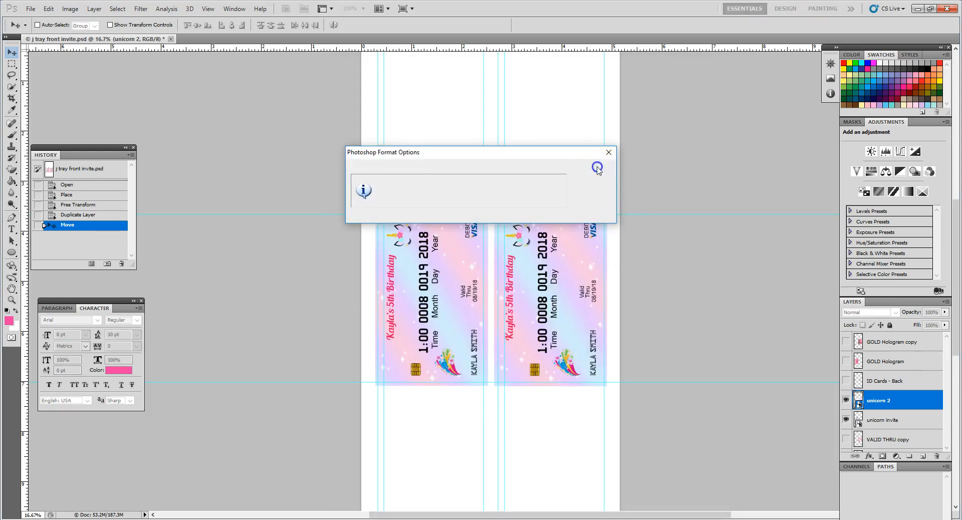
pyautogui.click(597, 167)
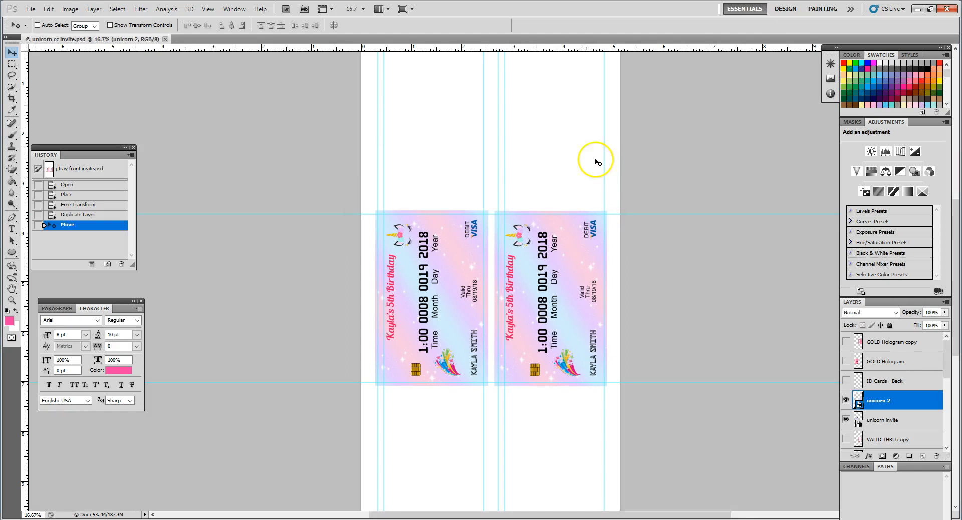
pyautogui.moveTo(605, 338)
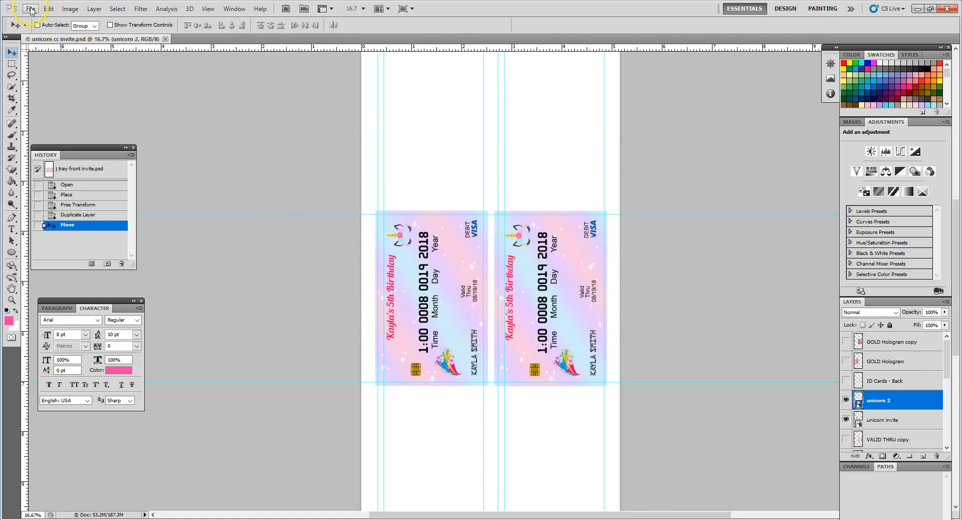
# Start printing with Canon MX920 series Printer kept as the chosen printer.
pyautogui.click(29, 9)
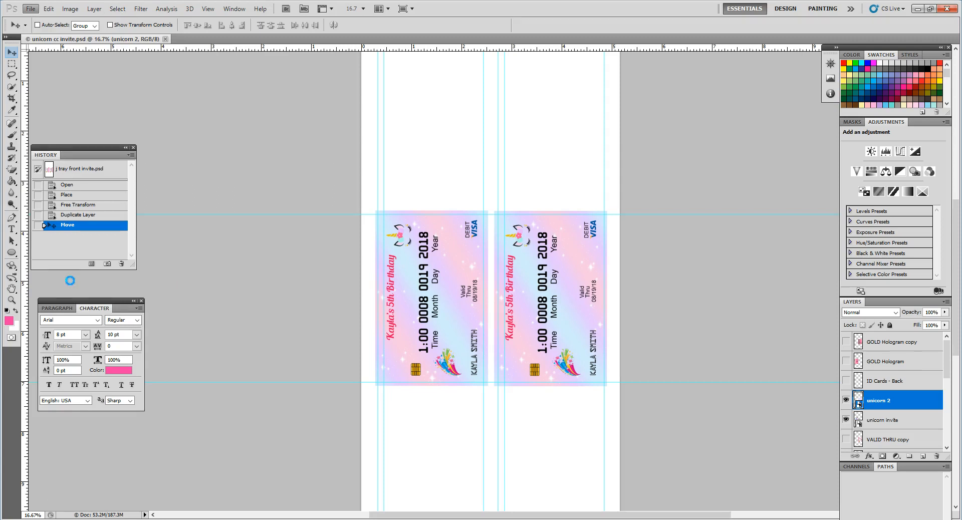
pyautogui.moveTo(70, 284)
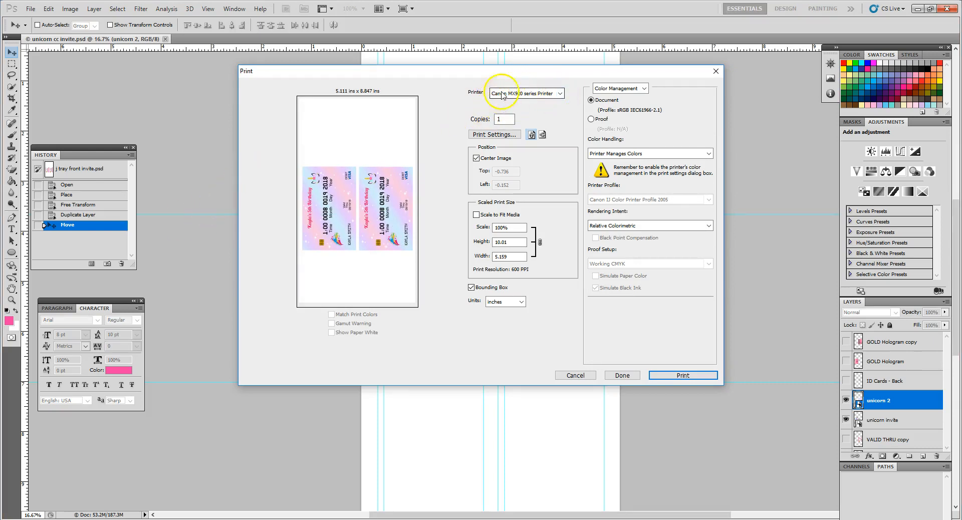
pyautogui.moveTo(491, 101)
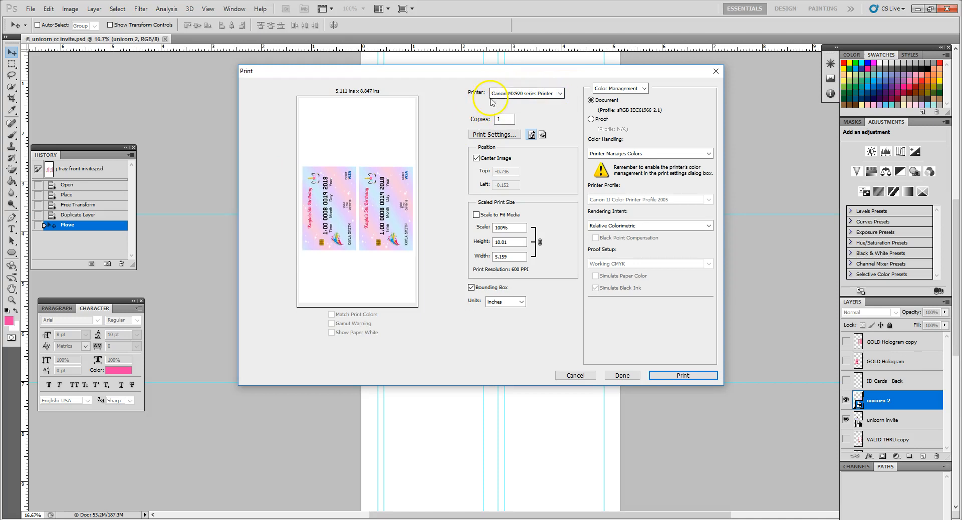
pyautogui.moveTo(556, 100)
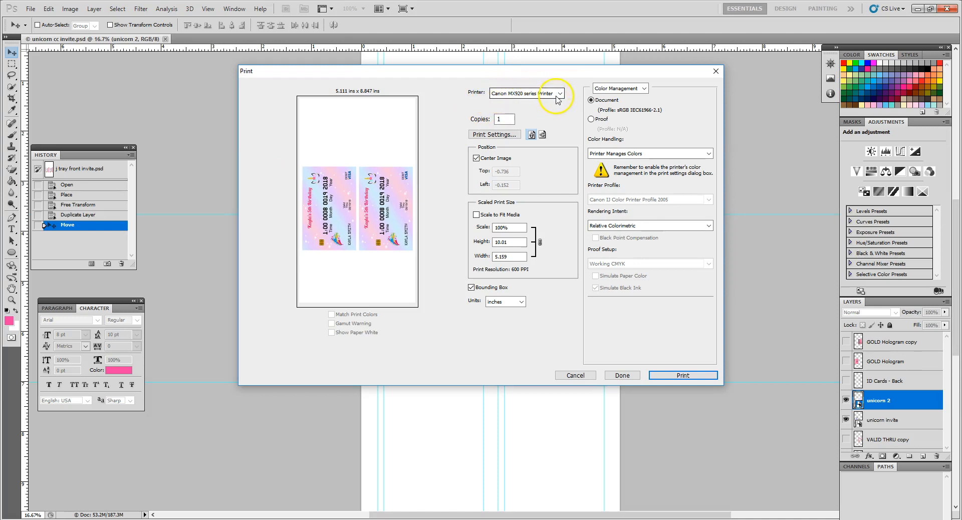
pyautogui.click(558, 93)
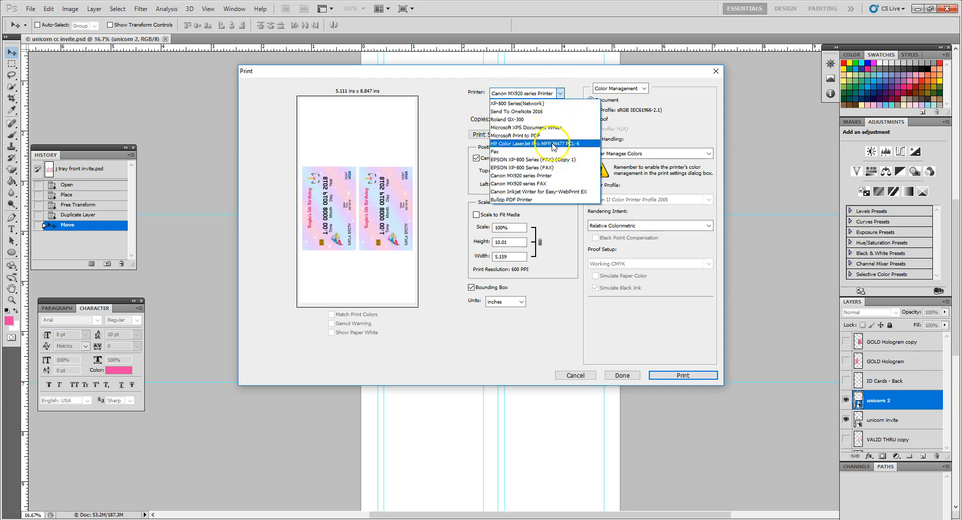
pyautogui.click(525, 175)
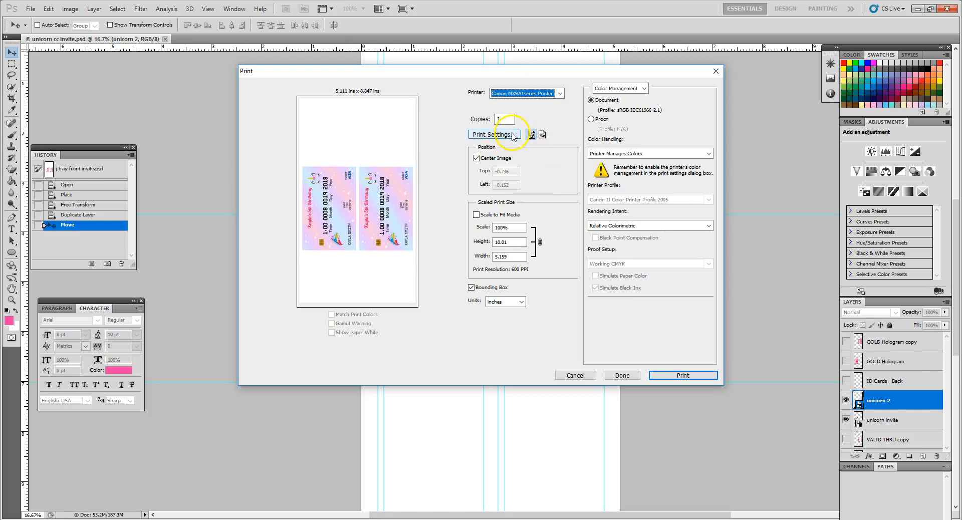
pyautogui.click(494, 134)
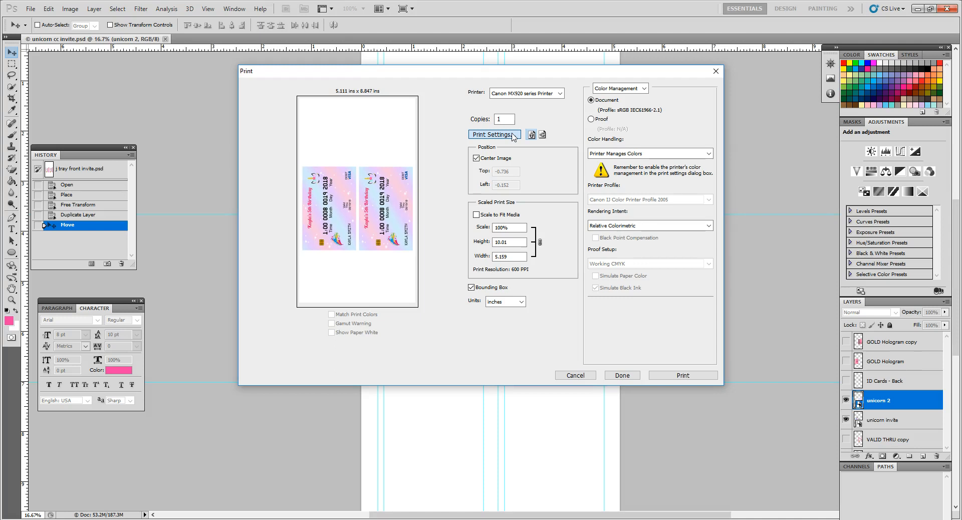
# Set Media Type to Other Papers > Printable disc (recommended) on Disc tray J and accept.
pyautogui.click(493, 135)
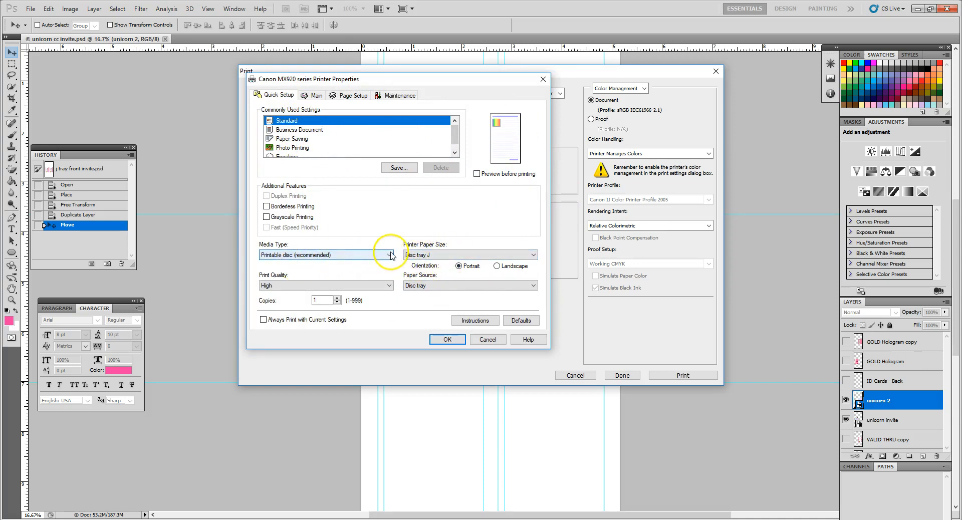
pyautogui.click(389, 255)
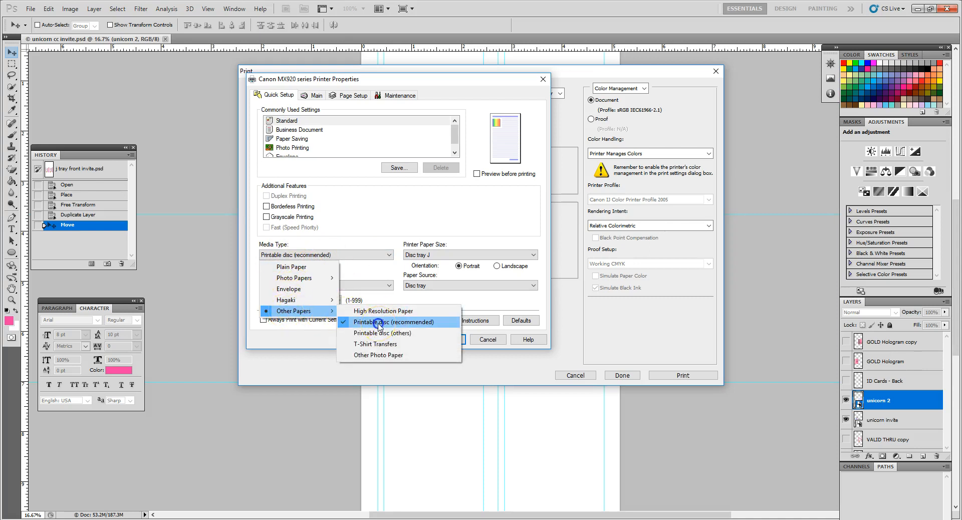
pyautogui.click(395, 322)
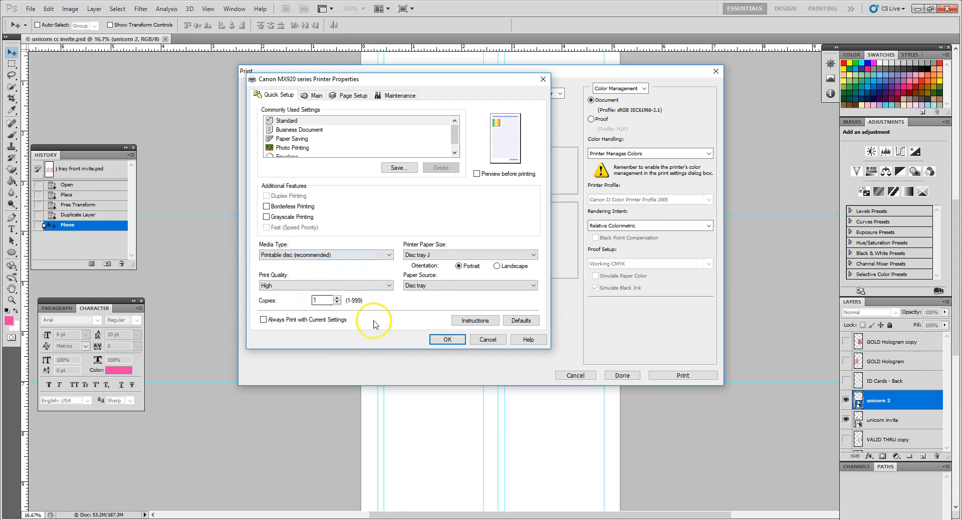
pyautogui.moveTo(385, 254)
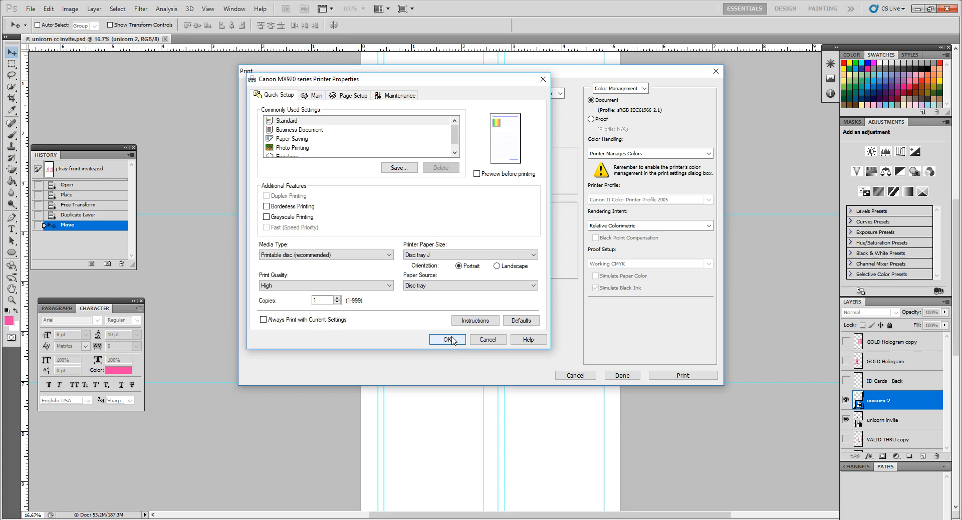
pyautogui.click(447, 339)
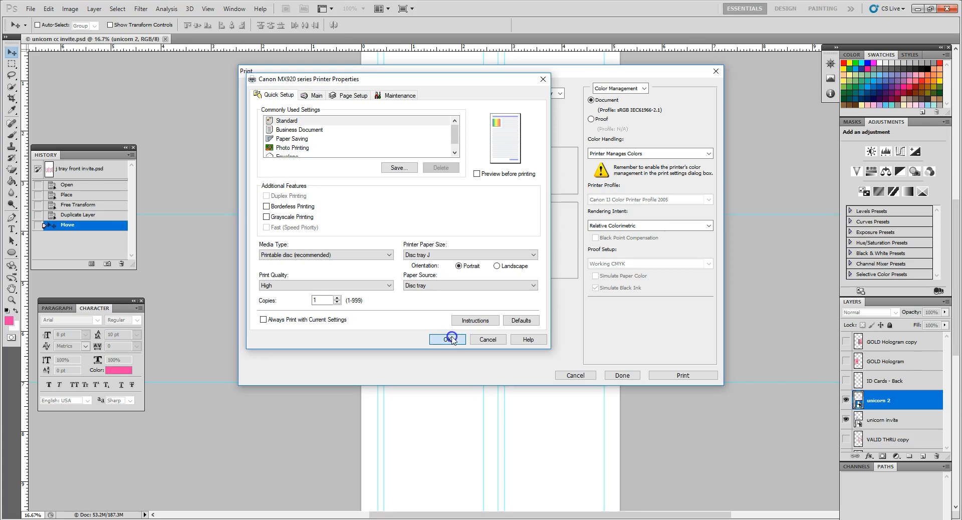
pyautogui.click(447, 339)
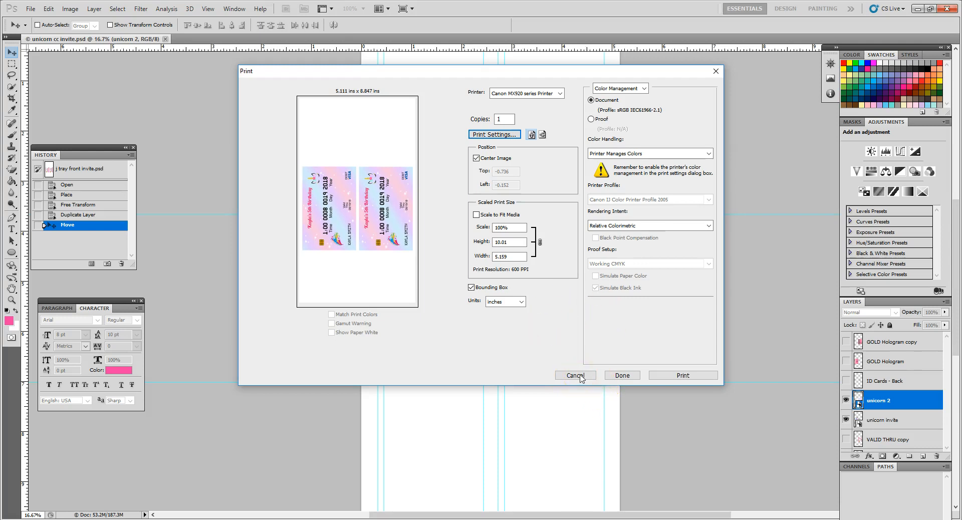
# Cancel the Print dialog without printing.
pyautogui.click(574, 376)
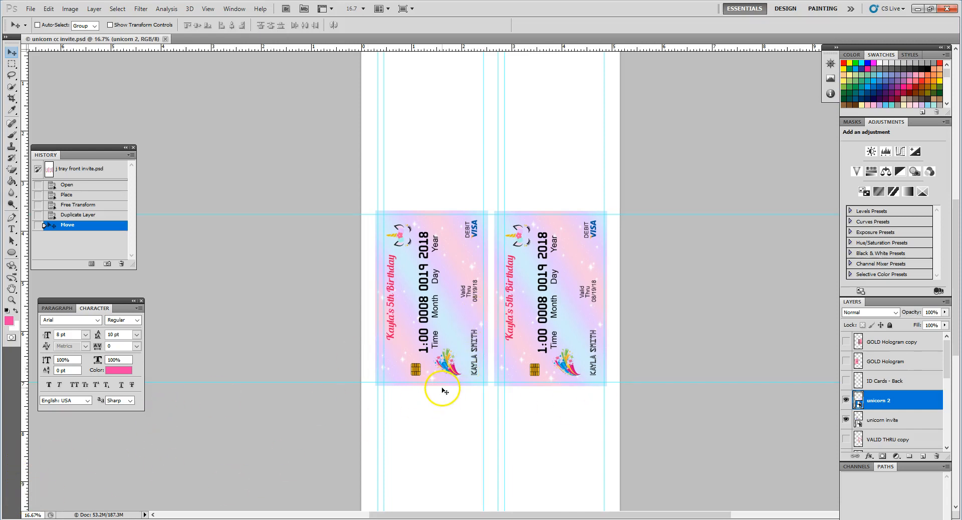
pyautogui.moveTo(239, 40)
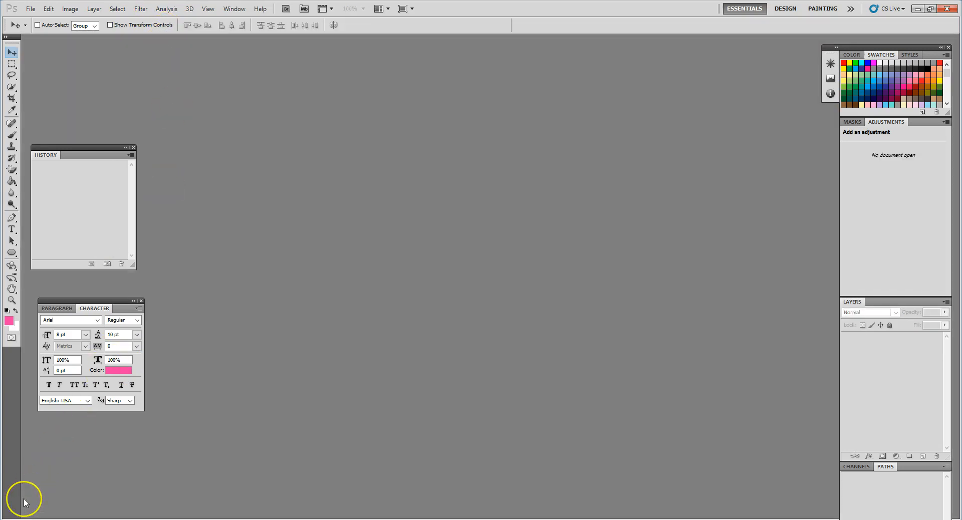
pyautogui.moveTo(24, 502)
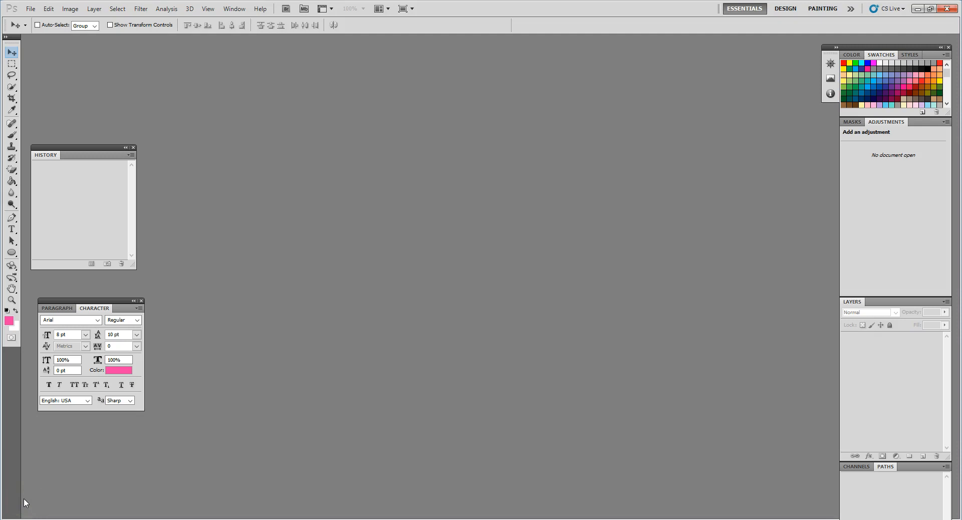